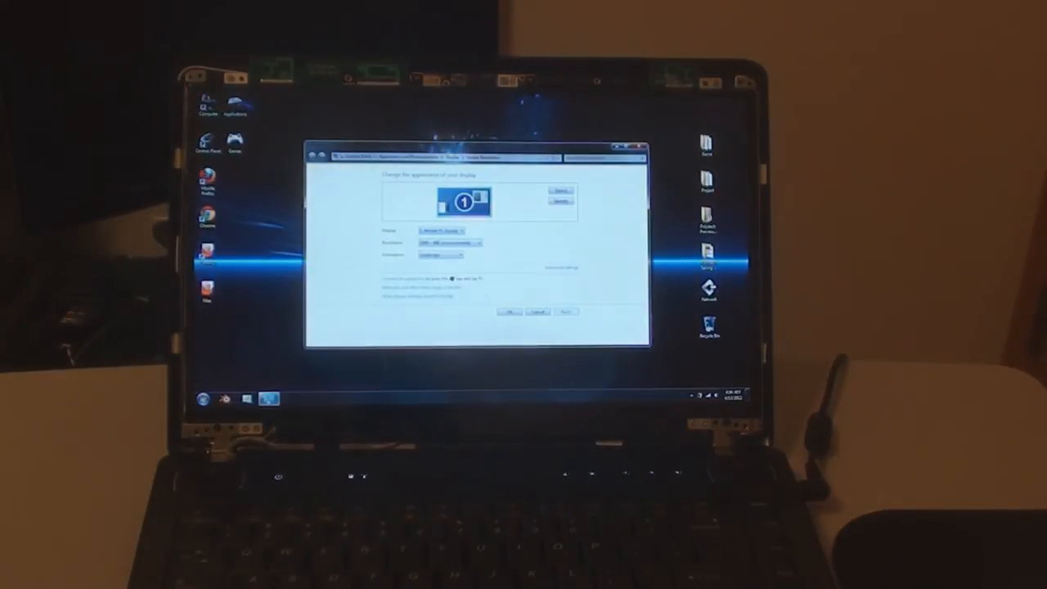
# - Confirm in Screen Resolution that the new panel is detected at 1600 × 900
pyautogui.click(478, 243)
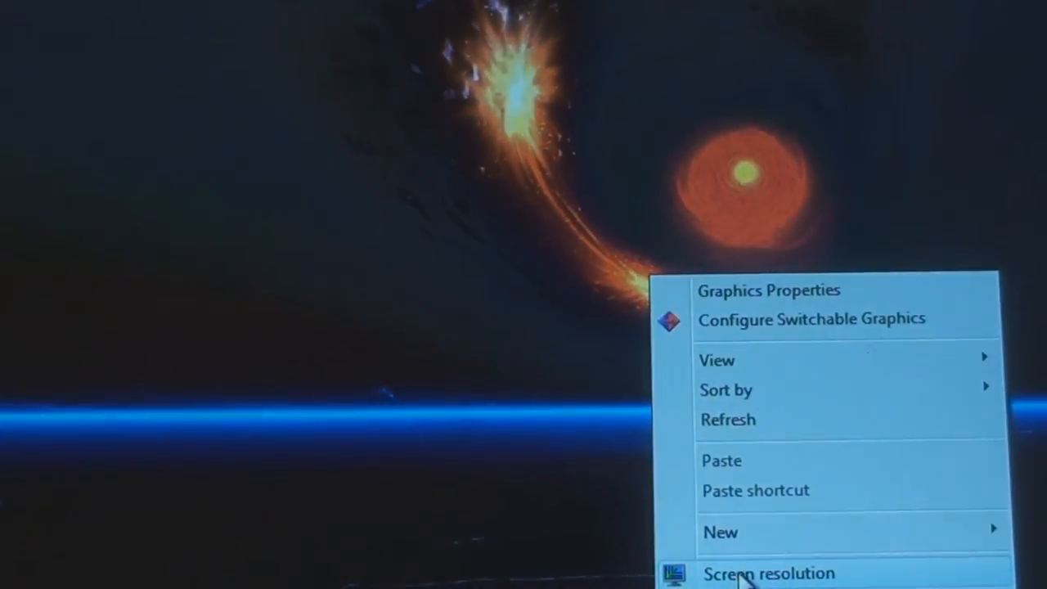
pyautogui.click(768, 572)
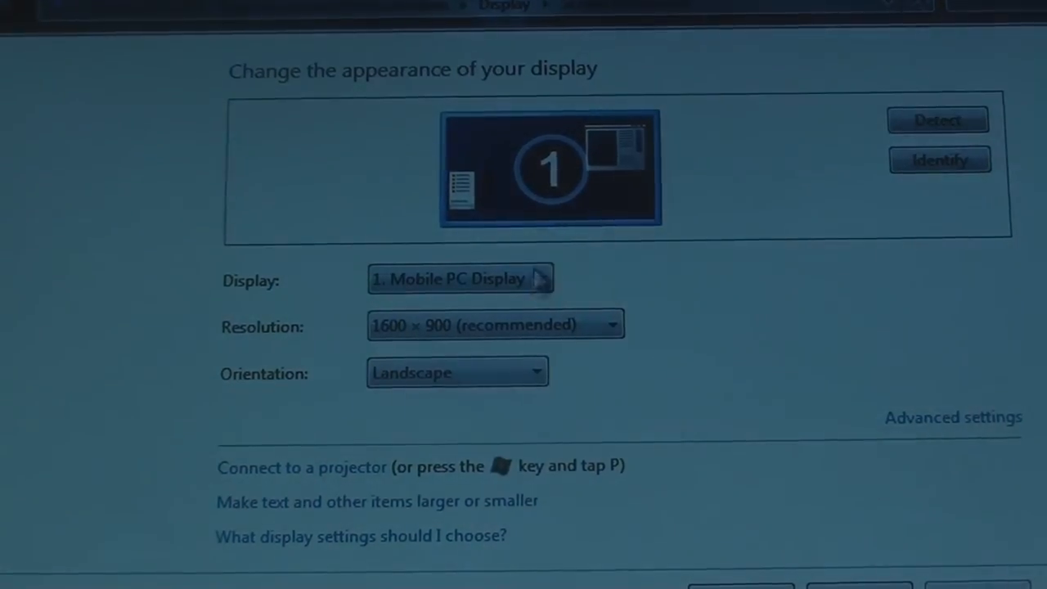